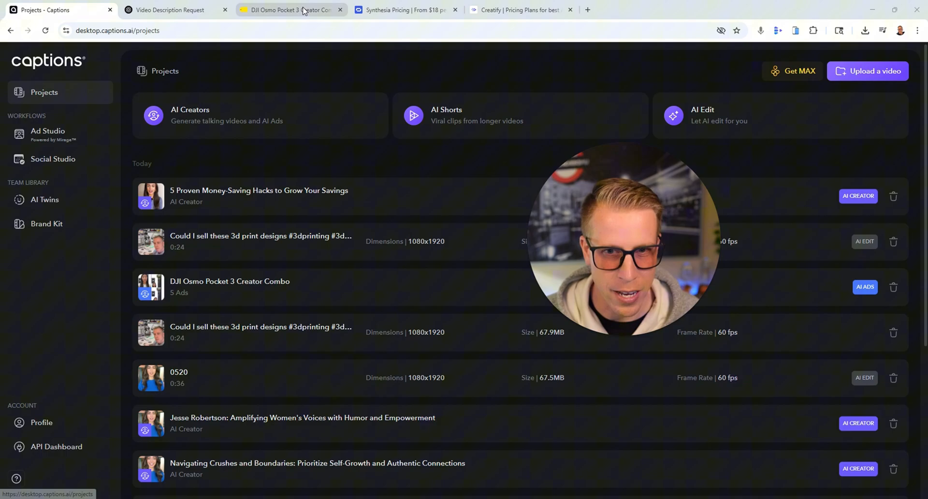
Glance at the Best Buy camera page, then open the DJI Osmo Pocket 3 Creator Combo ads project.
left_click(290, 10)
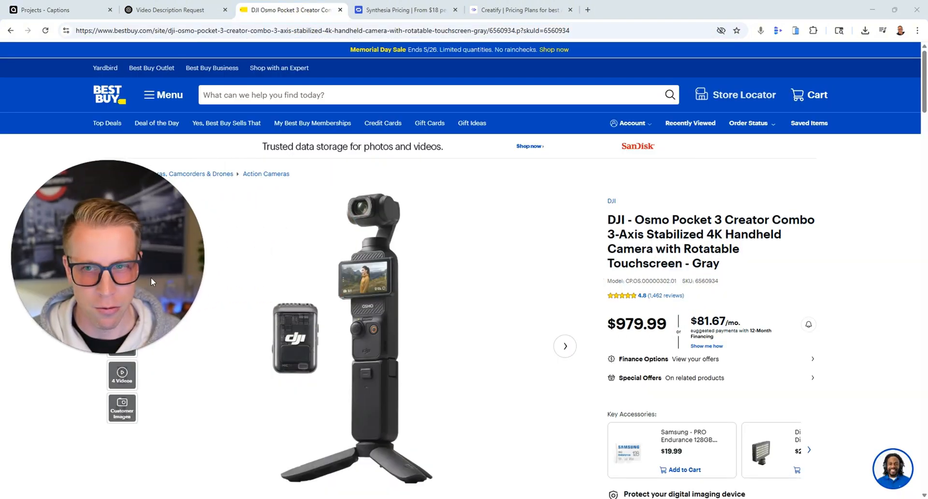
mouse_move(283, 248)
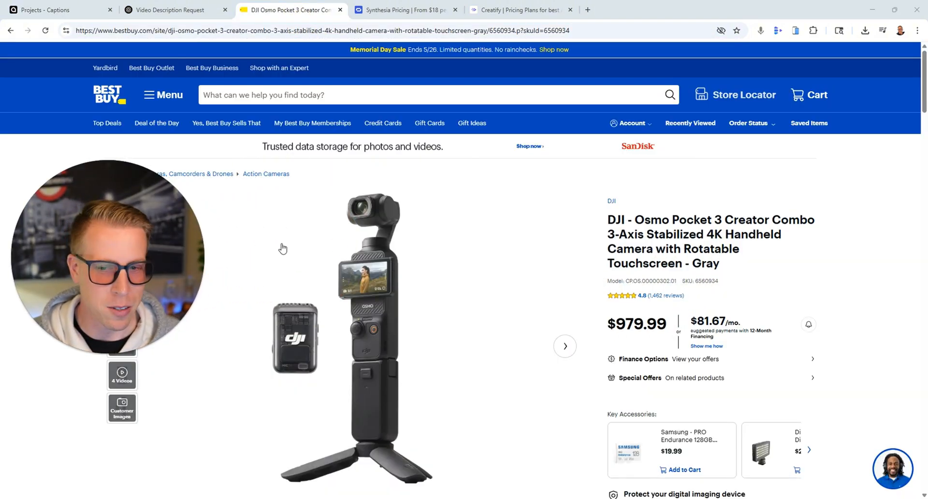
left_click(56, 10)
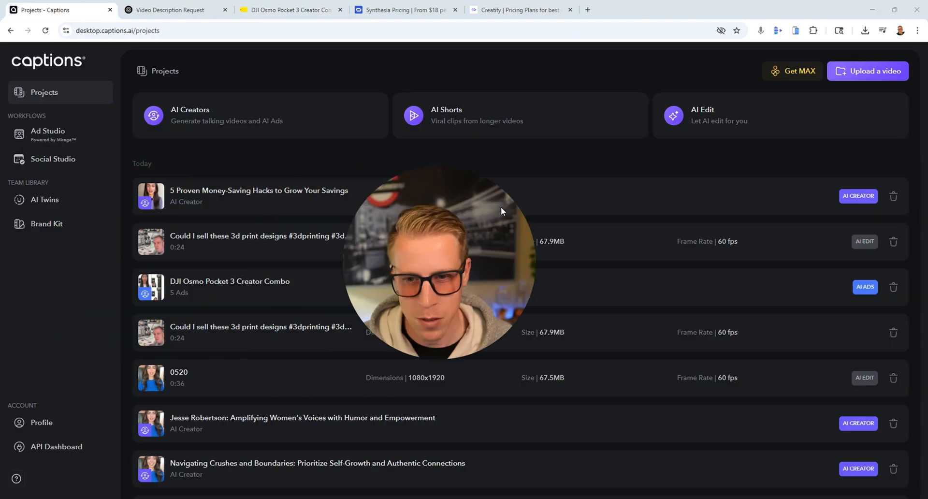
left_click(230, 287)
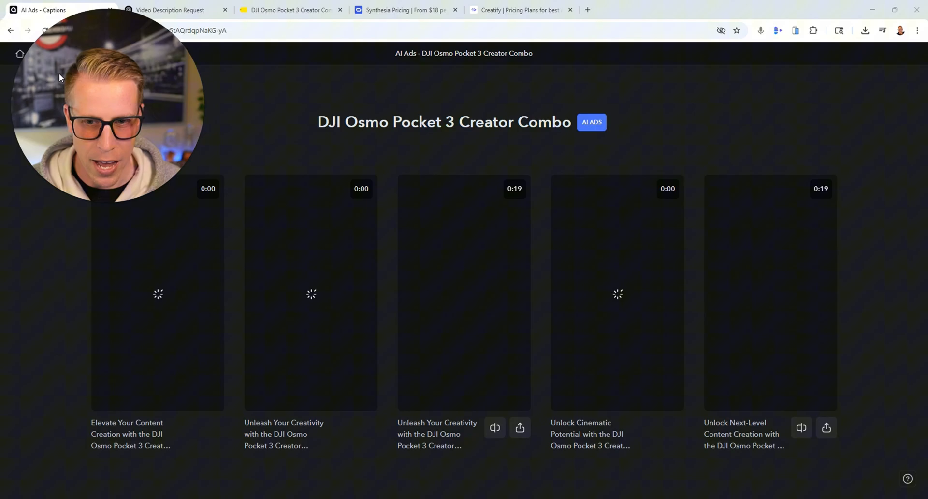
mouse_move(50, 238)
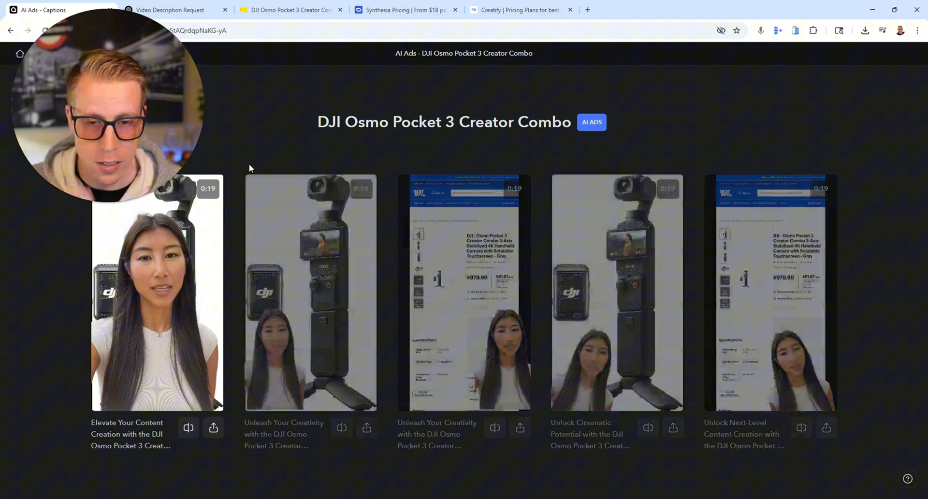
Preview the generated ad videos, compare against the Best Buy product page and return to the ads.
left_click(157, 294)
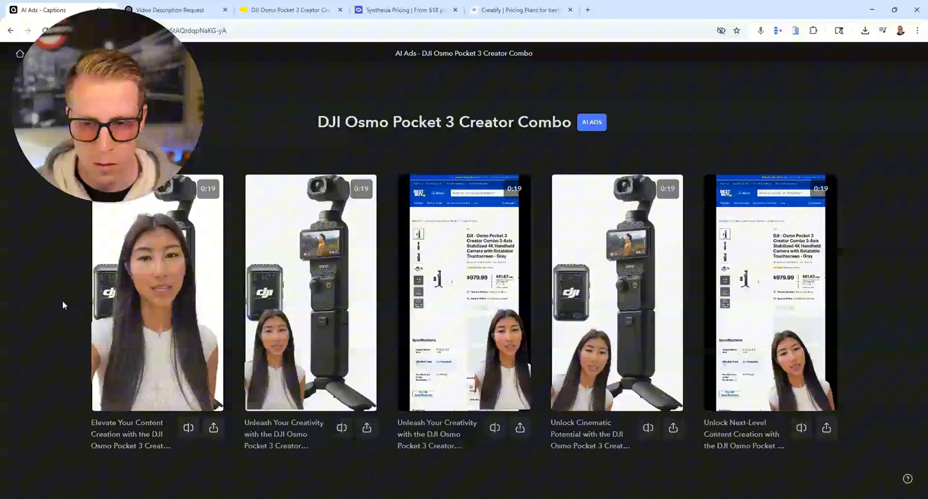
left_click(157, 293)
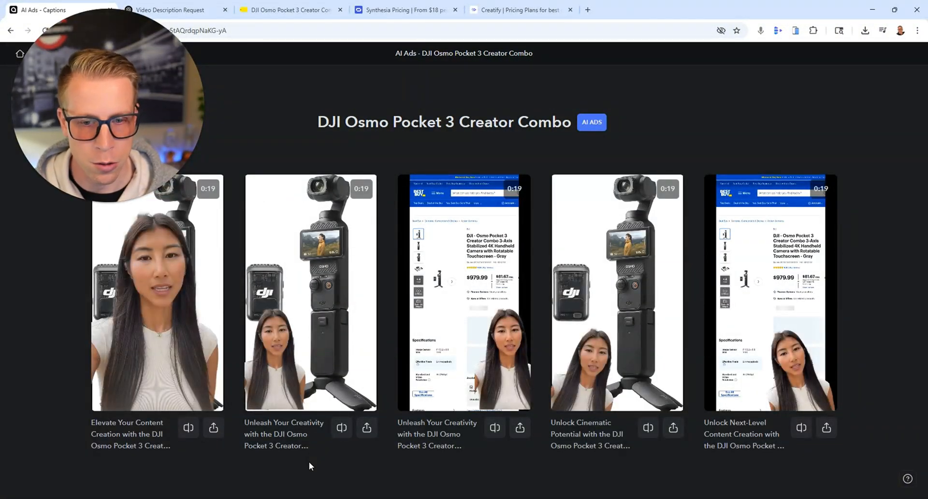
left_click(290, 10)
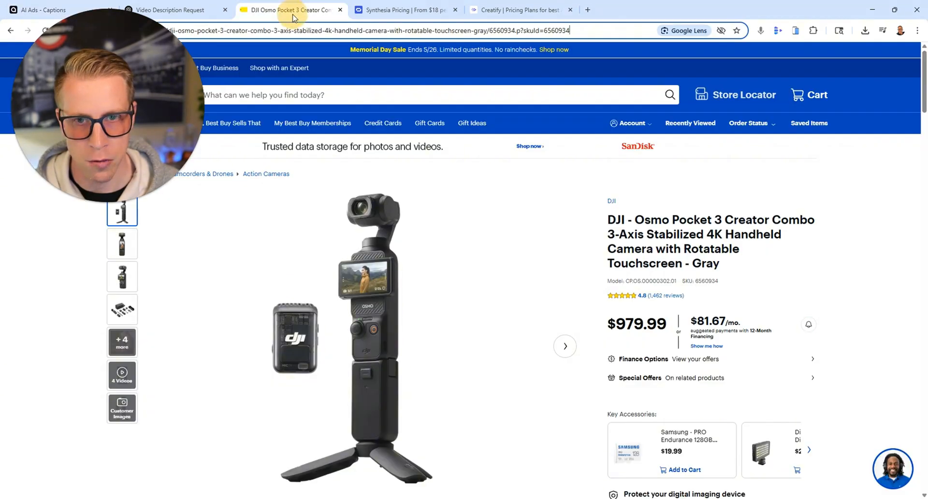
left_click(42, 10)
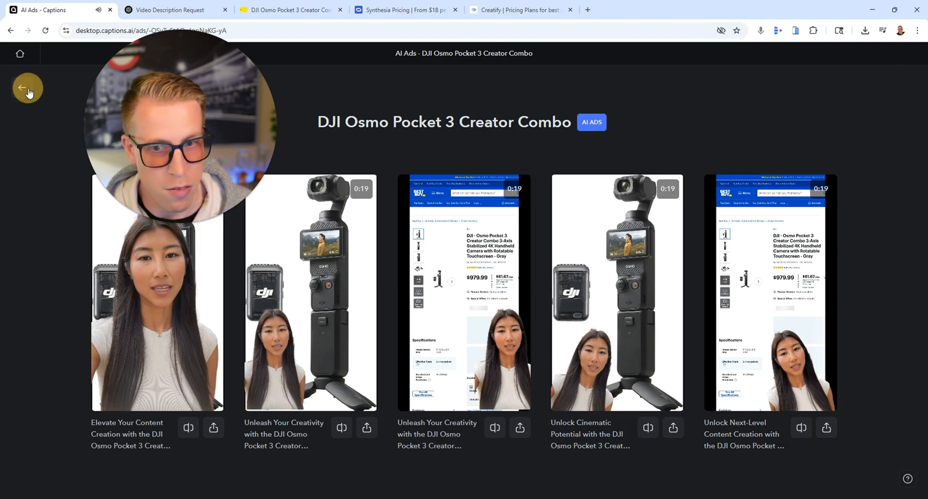
Leave the ads project and play/pause the Navigating Crushes video to preview its styled captions.
left_click(27, 88)
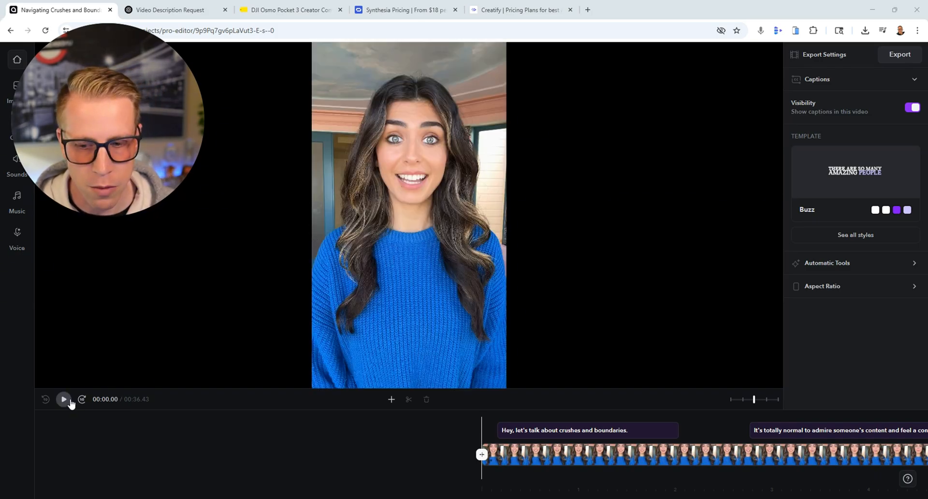
mouse_move(64, 399)
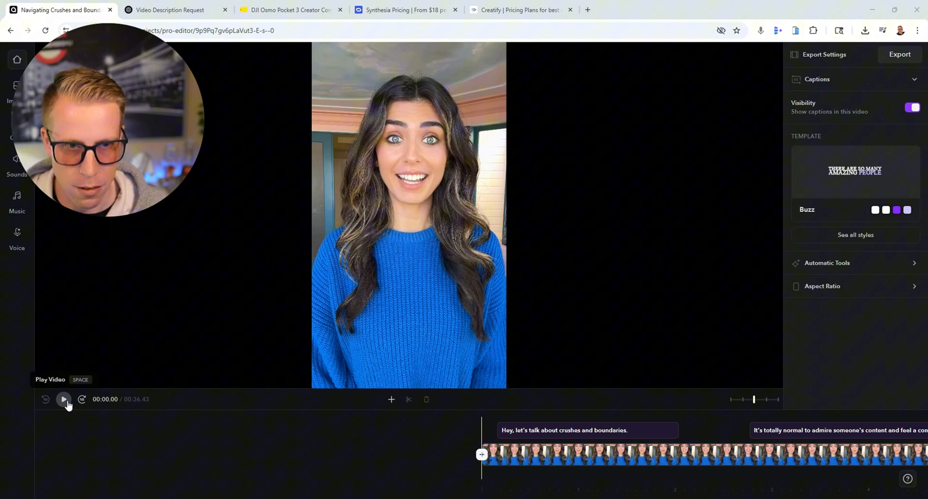
left_click(64, 399)
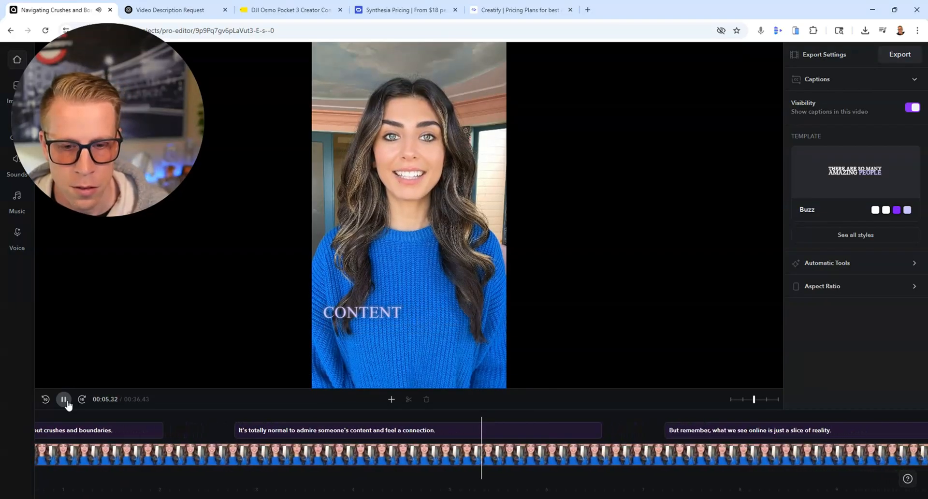
left_click(64, 399)
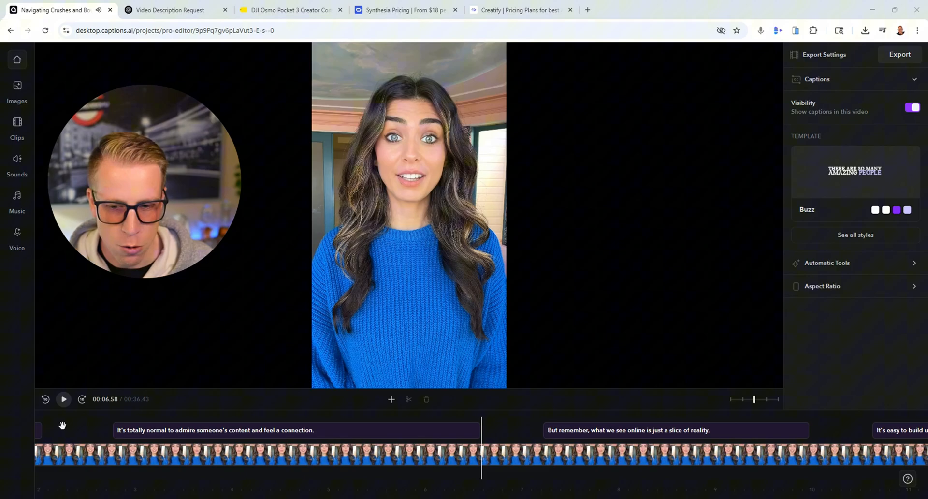
mouse_move(64, 399)
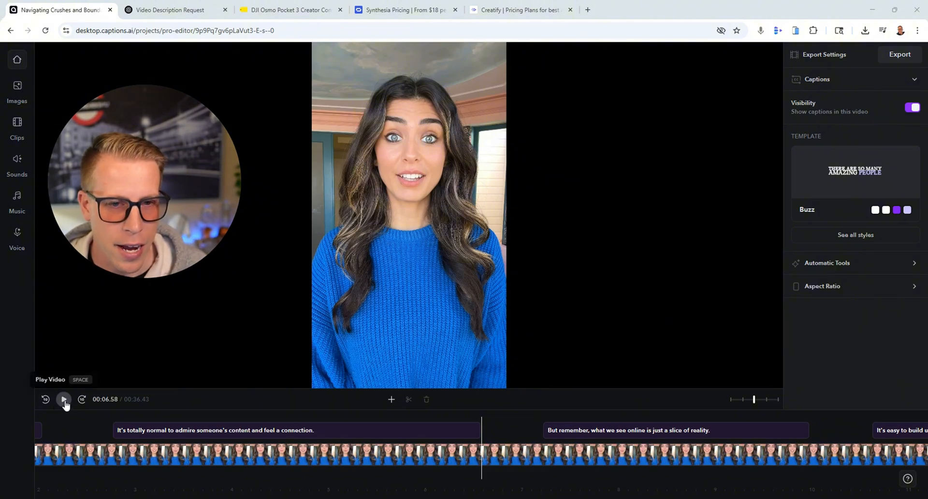
left_click(63, 399)
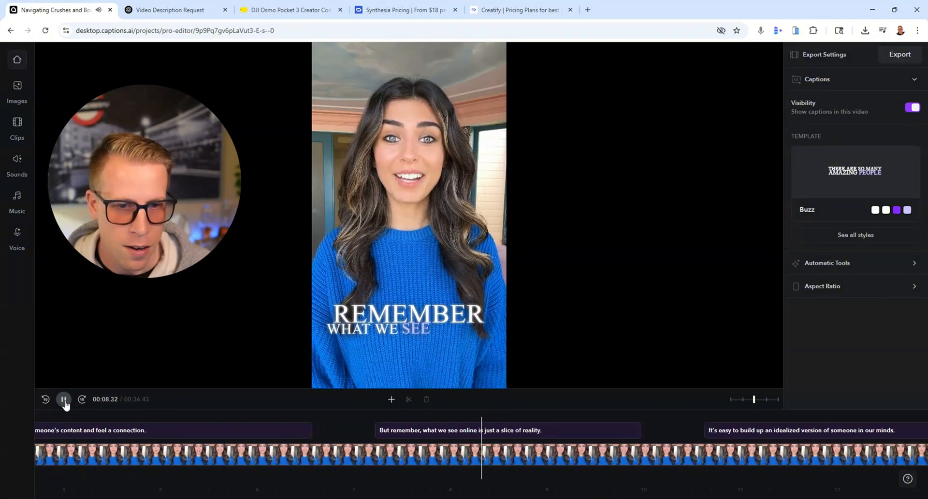
left_click(64, 398)
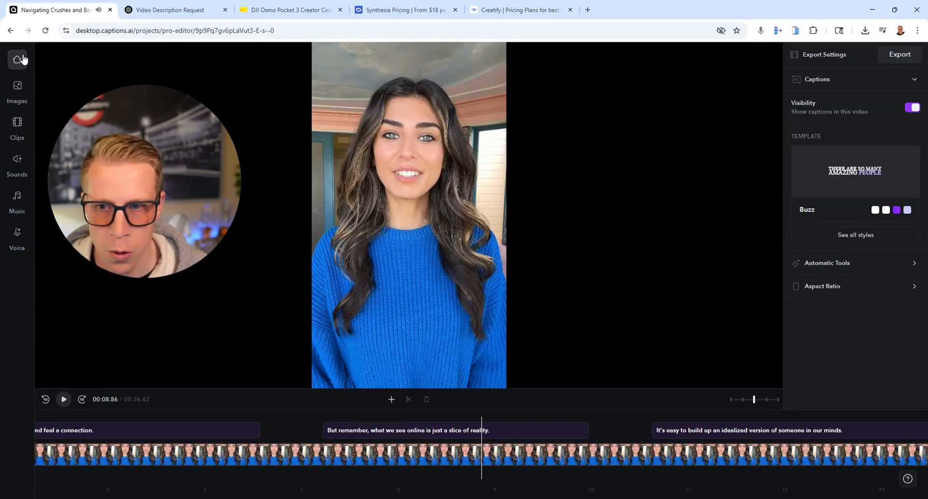
Return from the editor to the Projects list and scroll down to the 0520 AI Edit video.
left_click(16, 59)
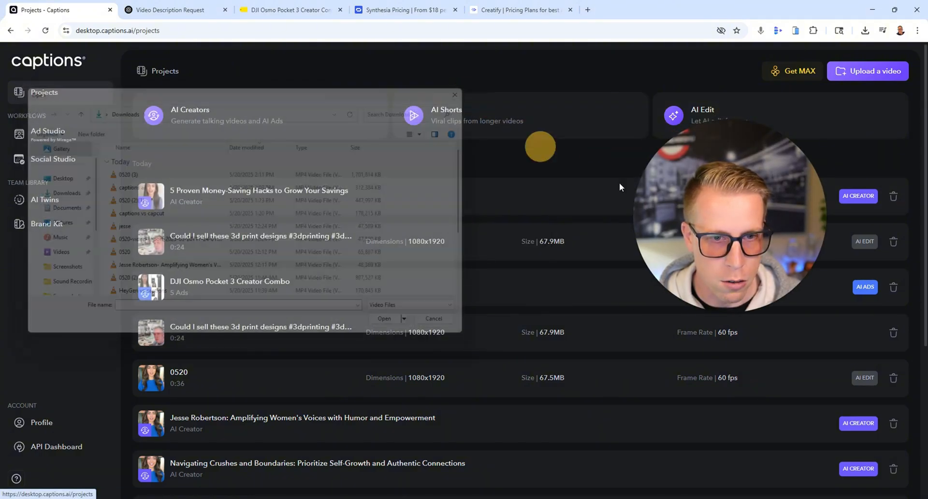
left_click(433, 318)
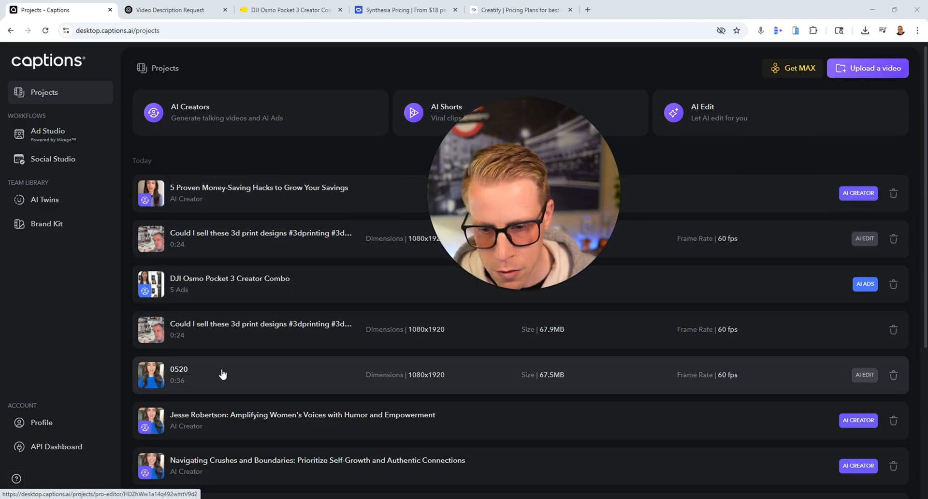
scroll("down", 3)
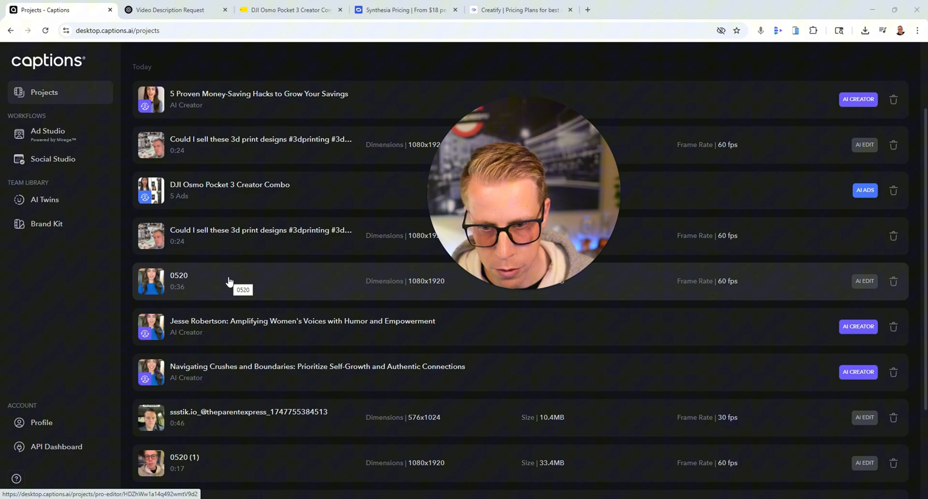
left_click(179, 276)
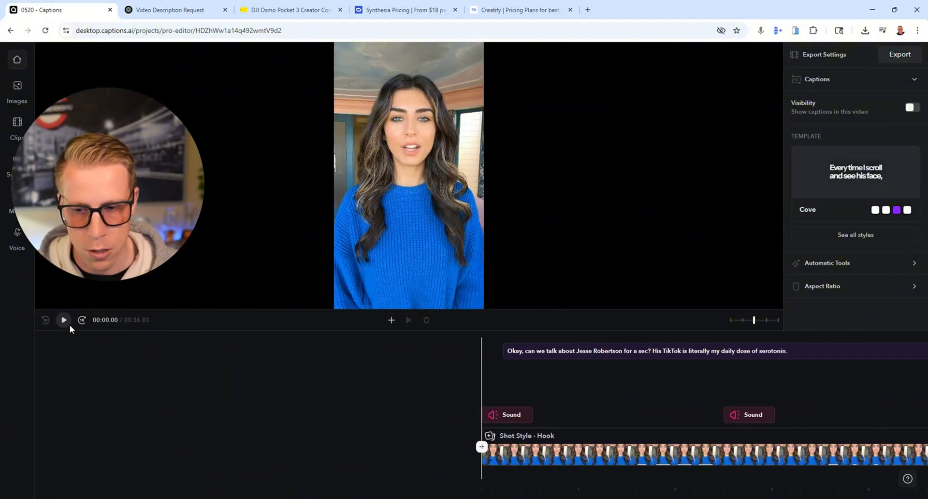
left_click(63, 319)
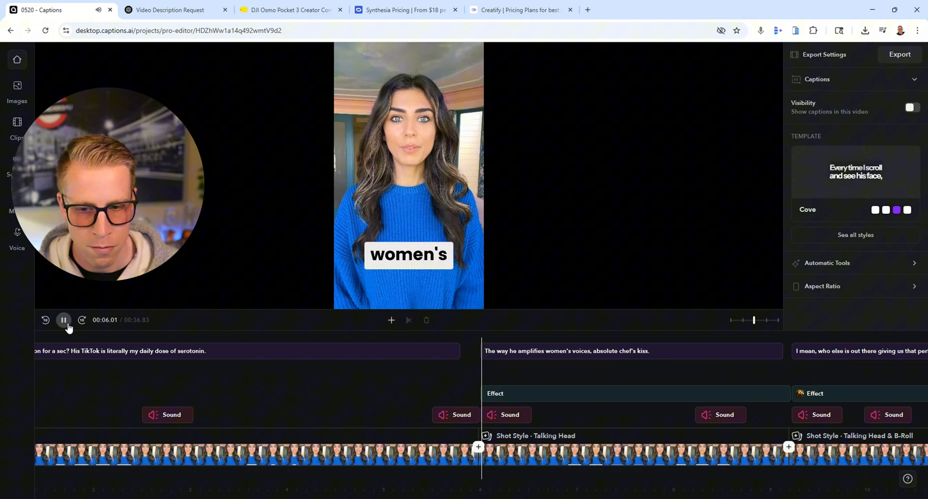
left_click(64, 320)
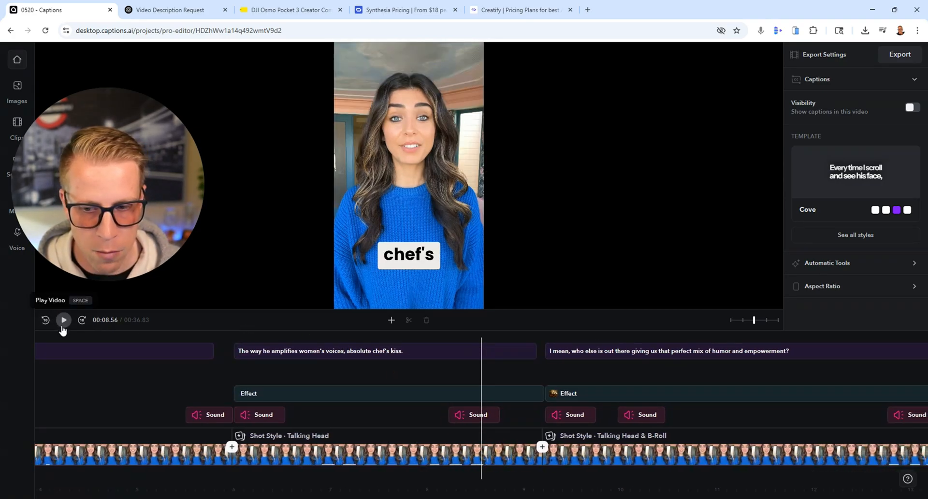
left_click(64, 319)
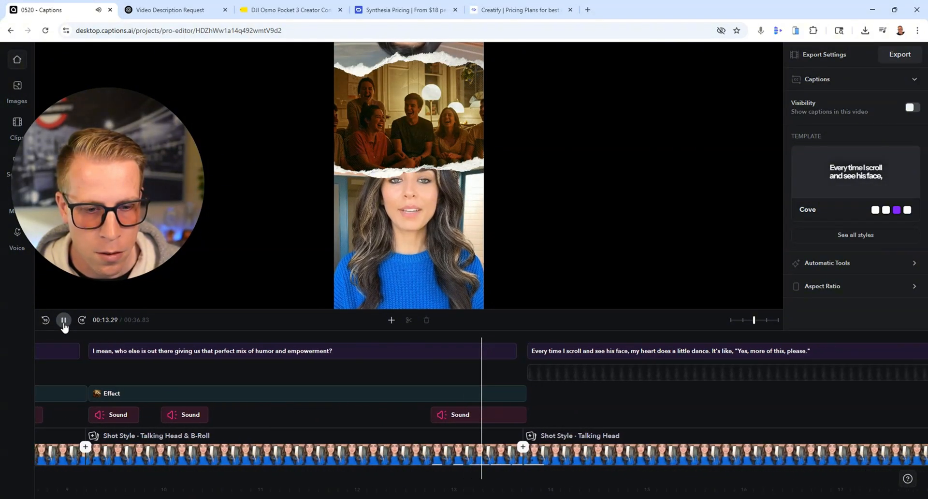
left_click(64, 319)
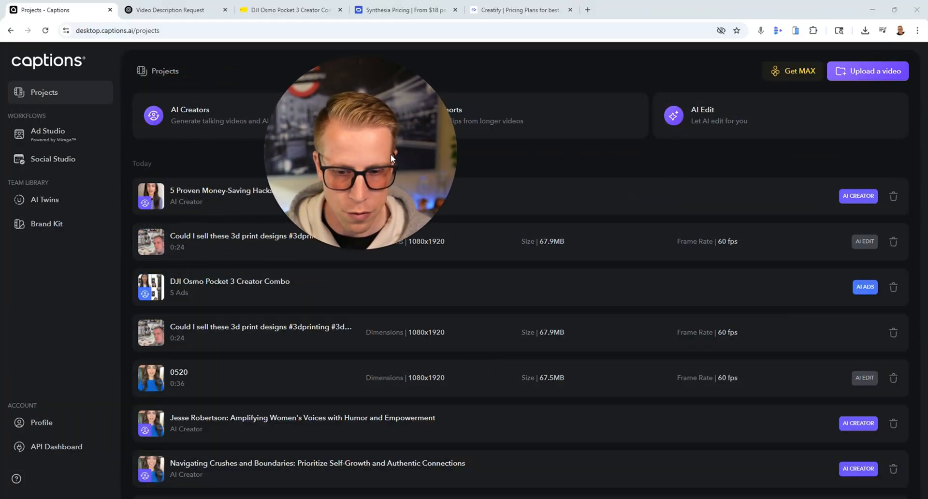
Browse the AI Shorts page and briefly play 'The Hidden Crisis of Modern Men' short.
scroll("down", 3)
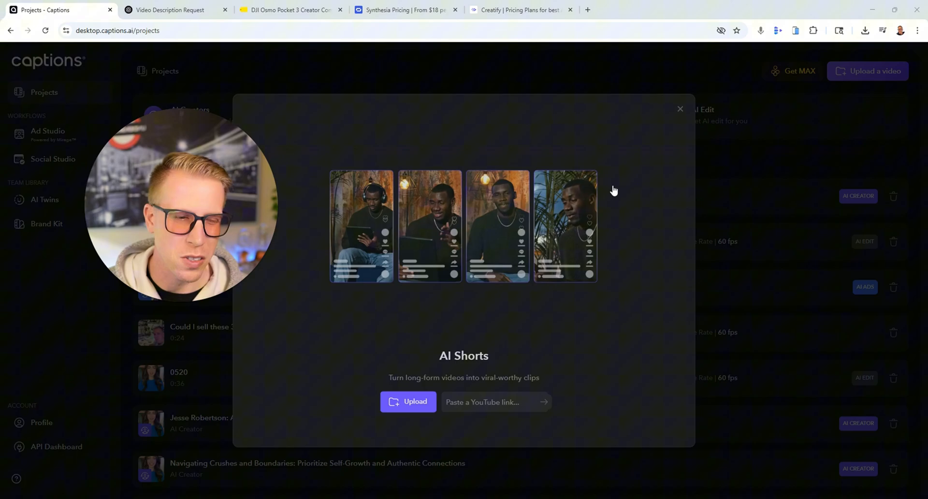
left_click(679, 109)
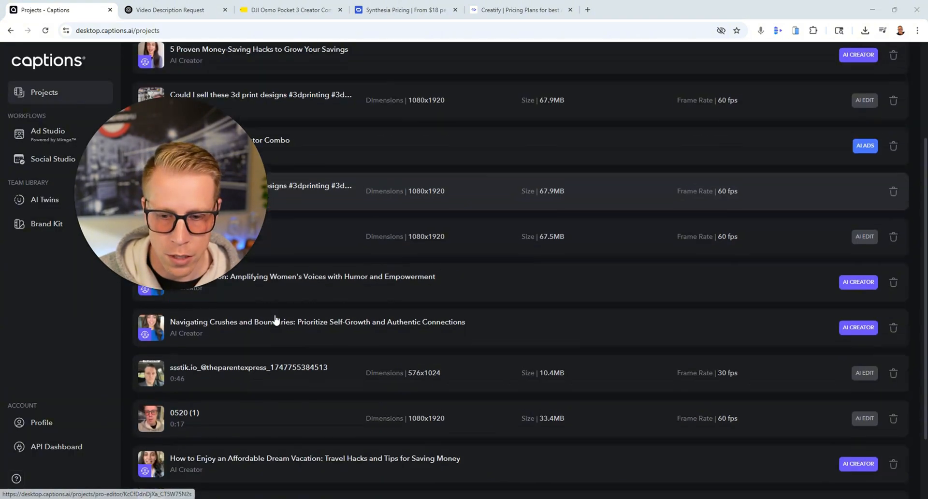
scroll("down", 3)
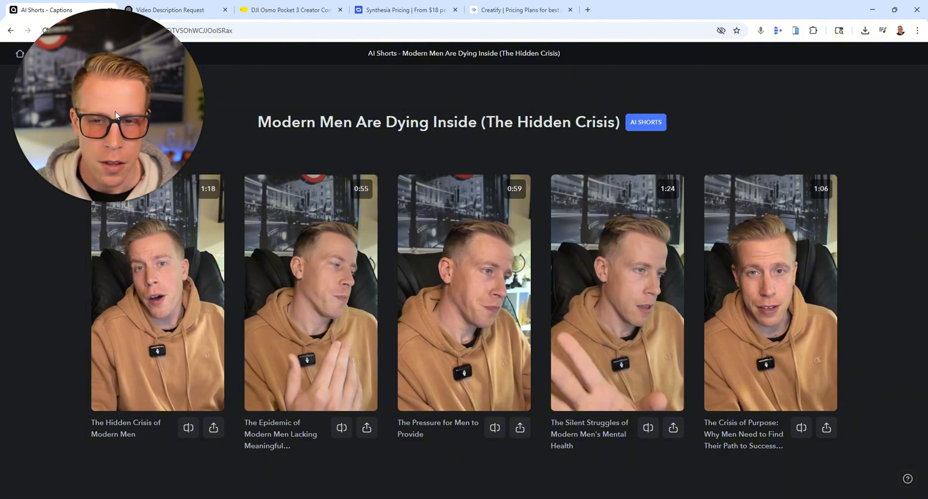
left_click(158, 293)
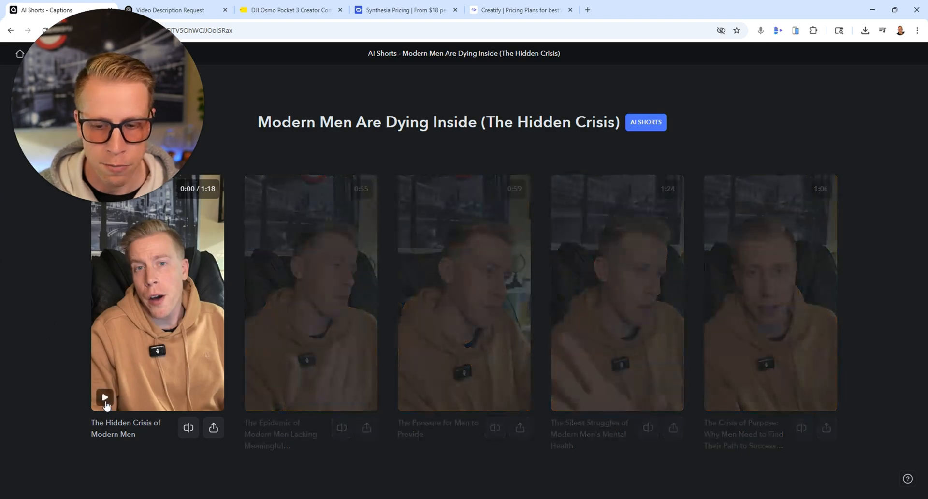
left_click(104, 397)
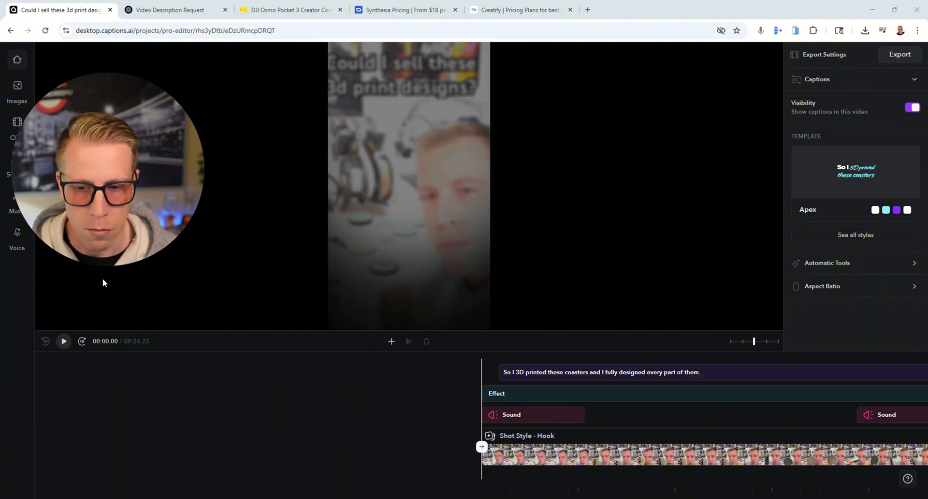
mouse_move(233, 233)
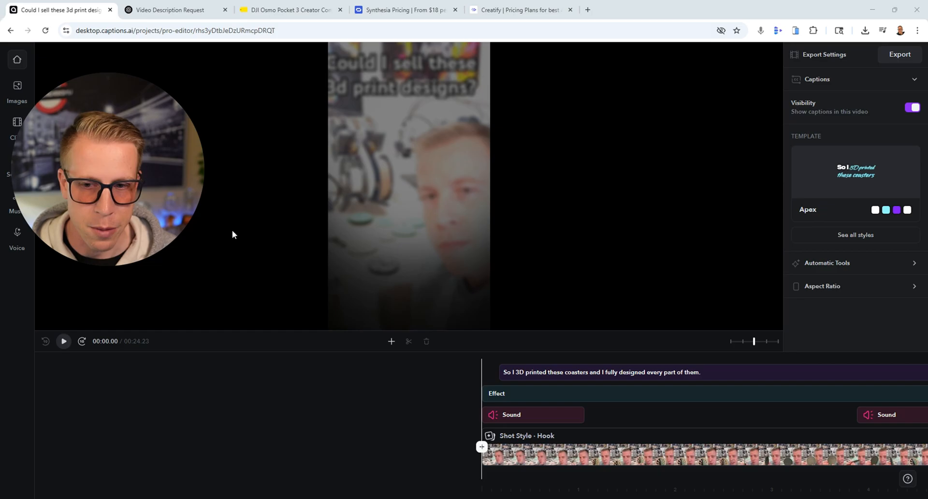
mouse_move(63, 341)
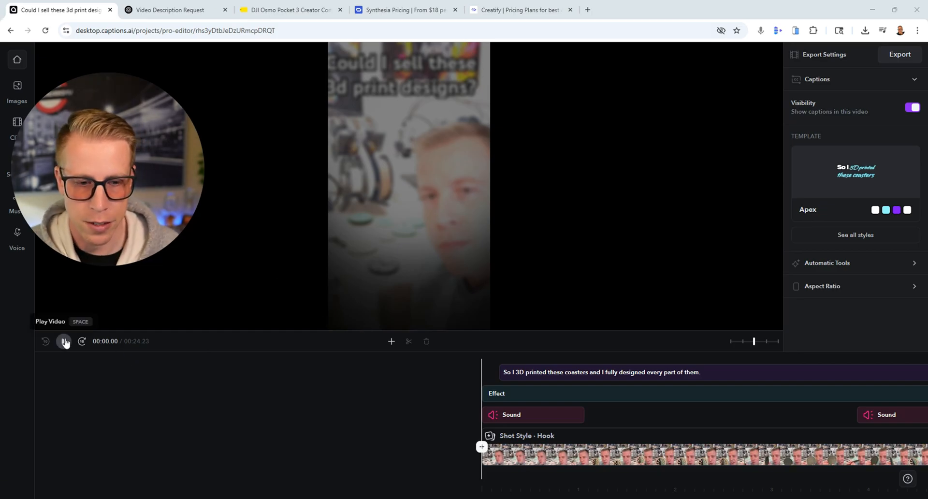
left_click(64, 343)
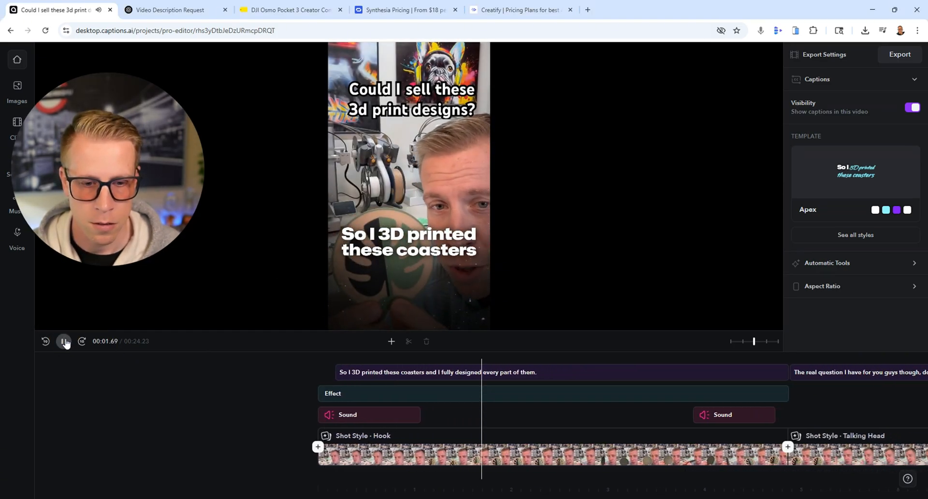
left_click(64, 341)
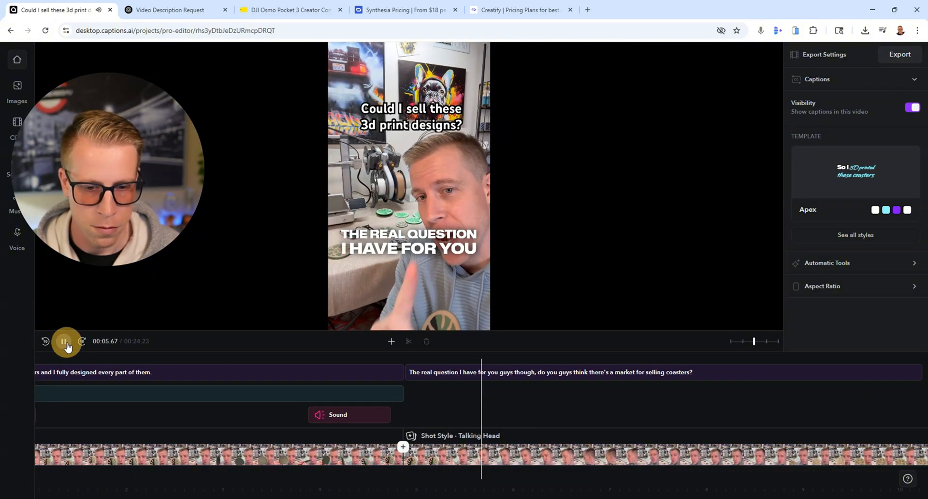
left_click(65, 341)
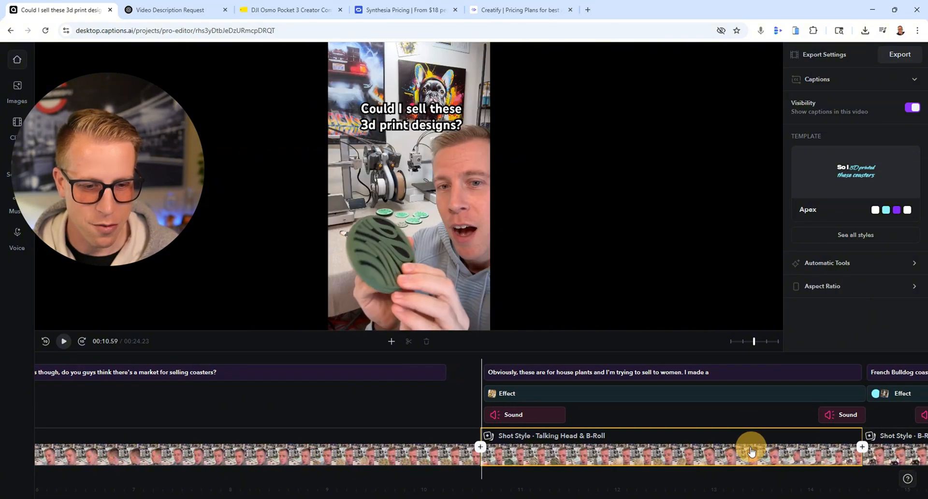
left_click(64, 341)
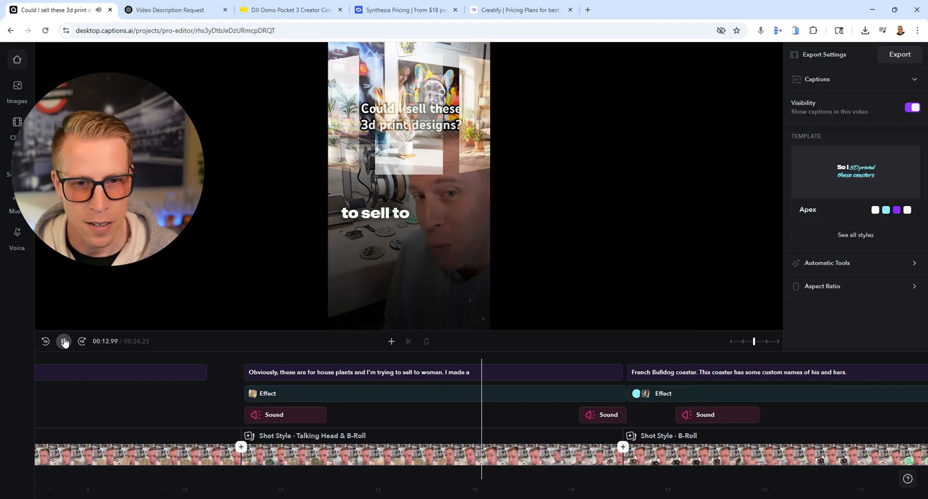
left_click(64, 341)
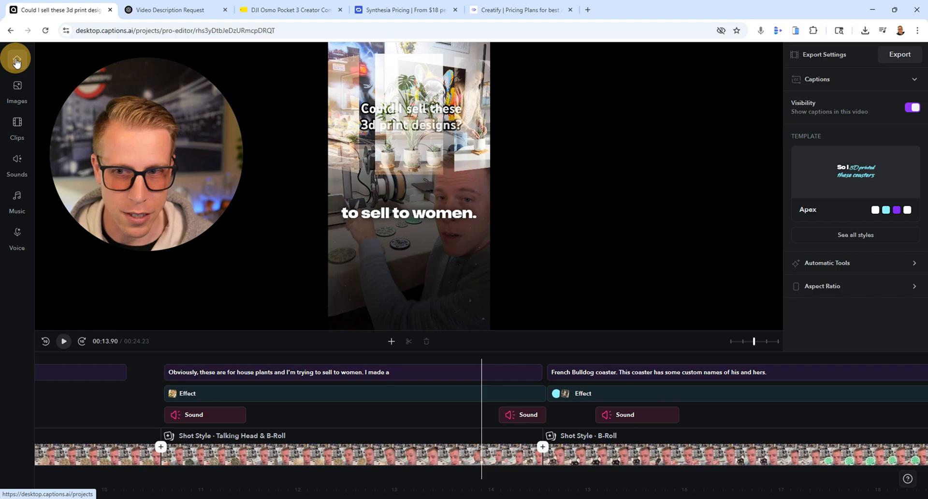
From the Projects page, start an AI Creators video using the Prompt to video option.
left_click(17, 62)
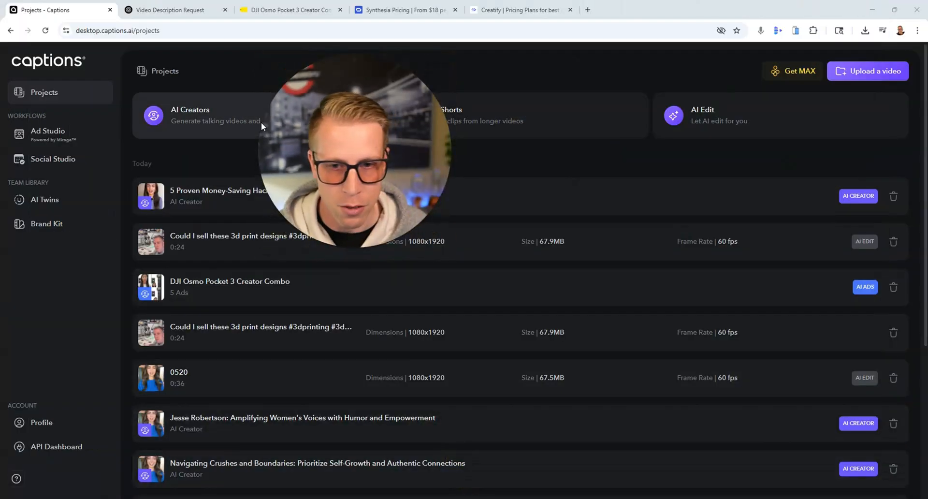
left_click(207, 115)
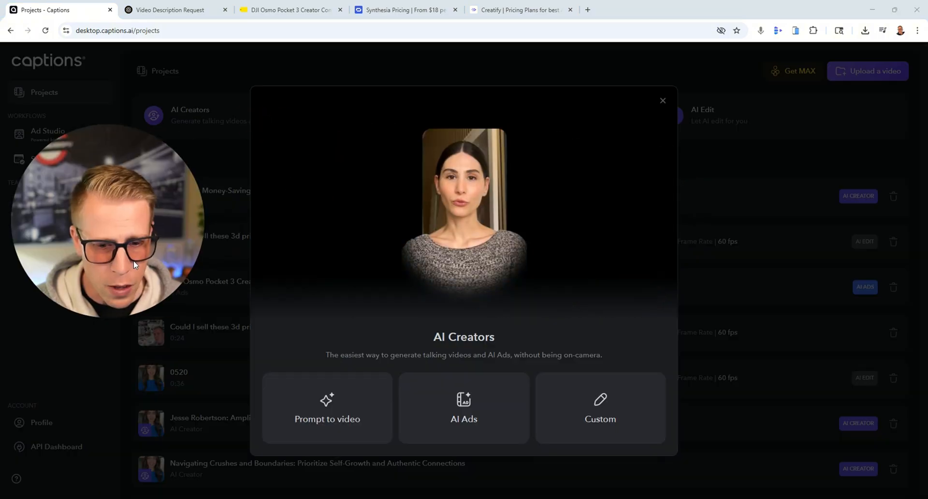
left_click(327, 408)
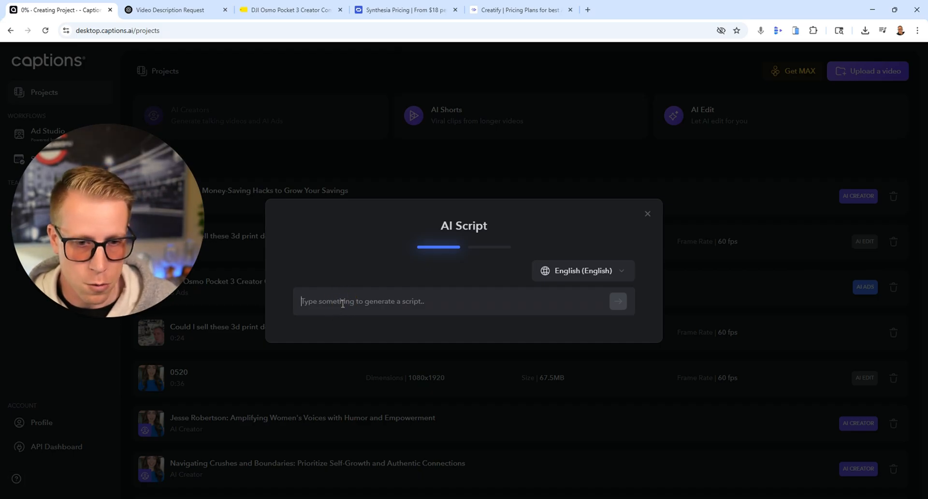
Generate an AI script from 'top 10 ways to save money' and proceed to Edit style.
type("top 10 ways to save money")
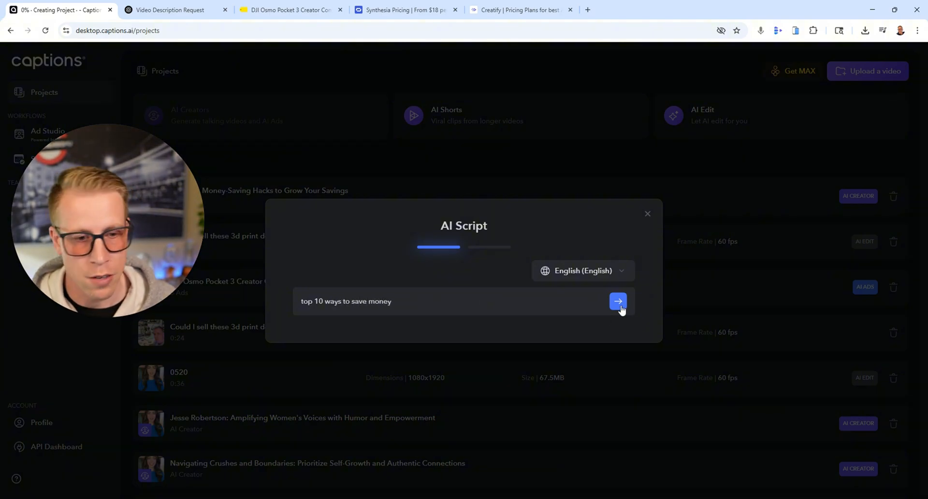
left_click(618, 301)
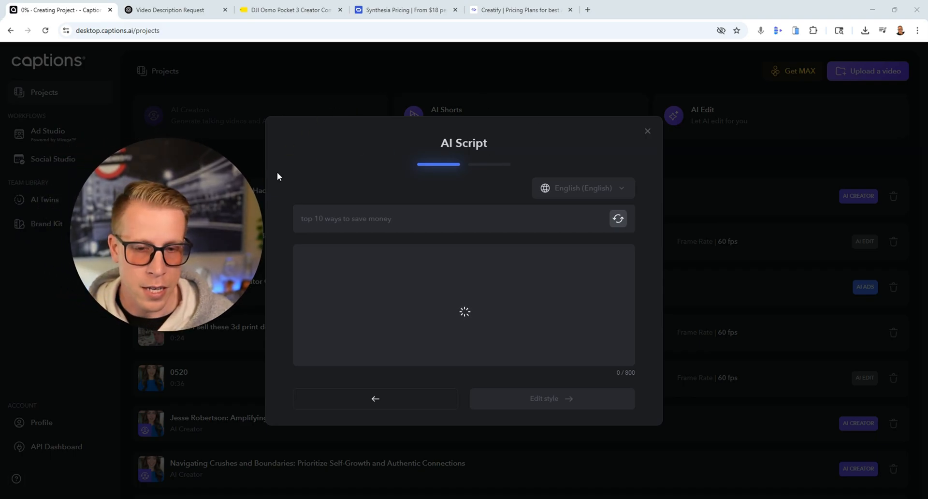
mouse_move(229, 148)
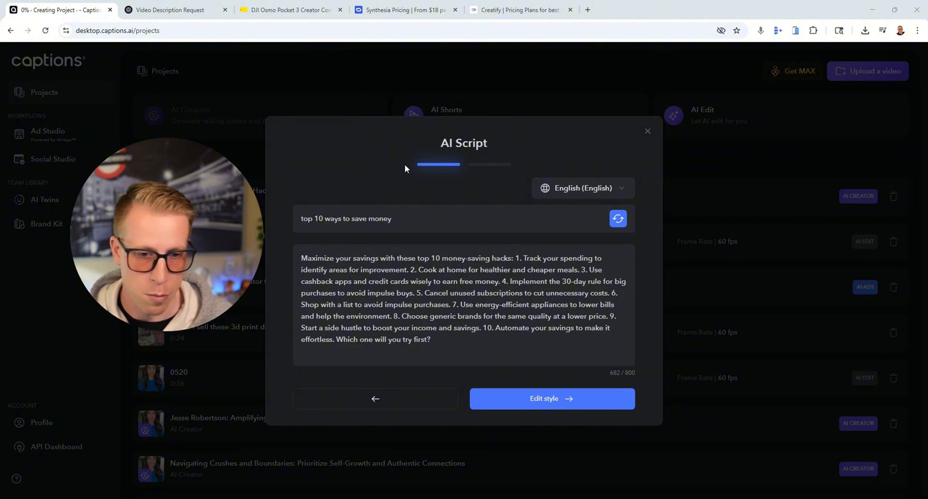
mouse_move(574, 204)
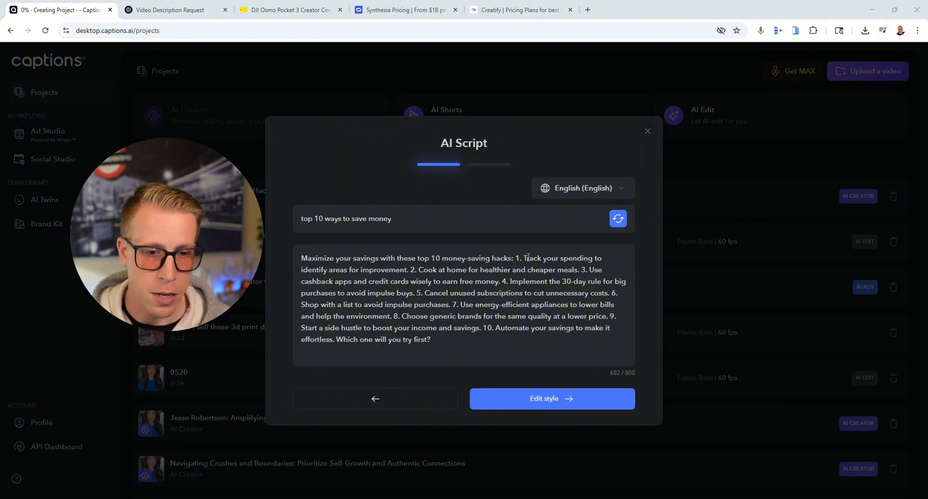
left_click(551, 398)
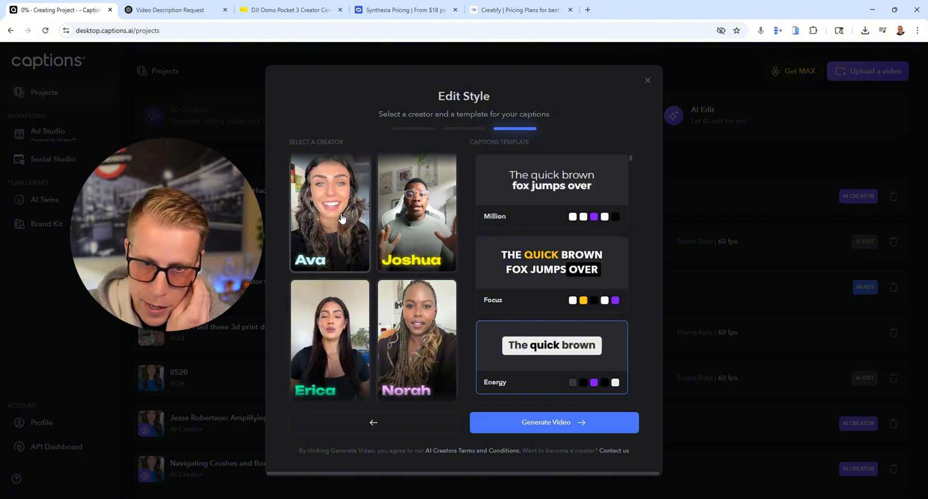
Select Kate as the creator and the Buzz caption style for the money-saving video.
scroll("down", 3)
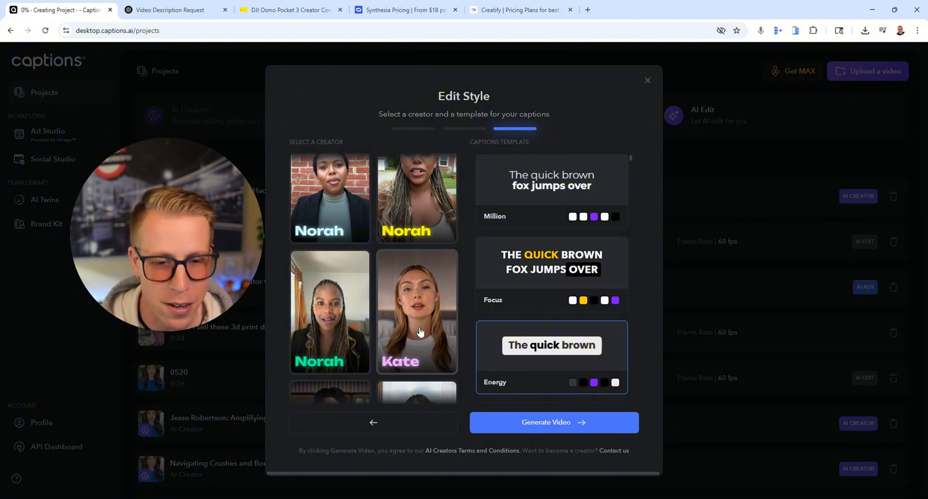
left_click(415, 311)
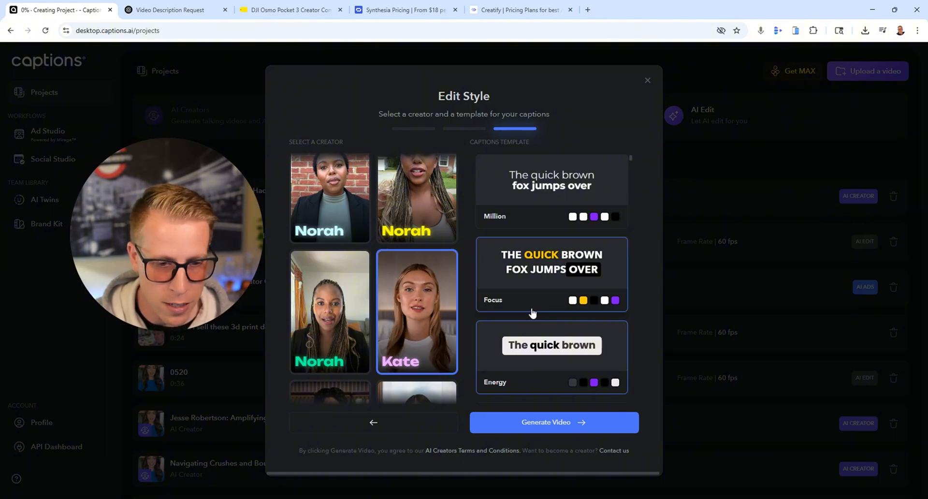
scroll("down", 3)
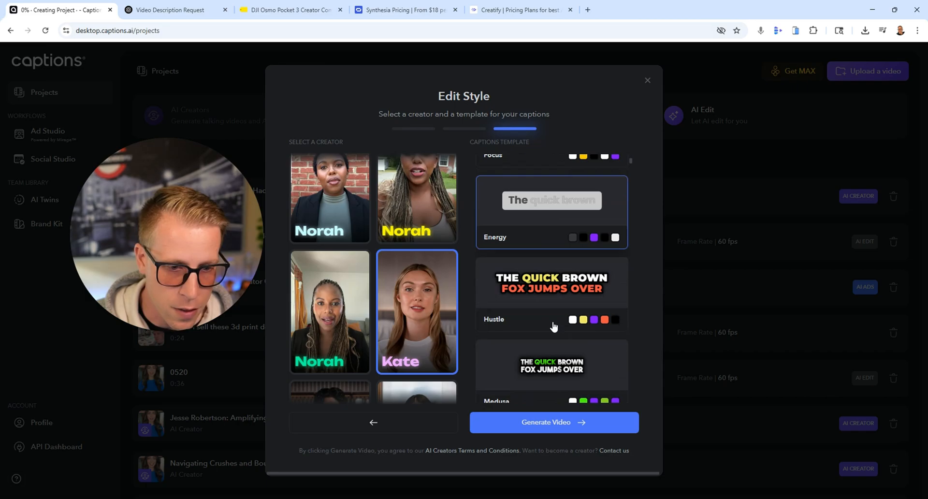
scroll("down", 3)
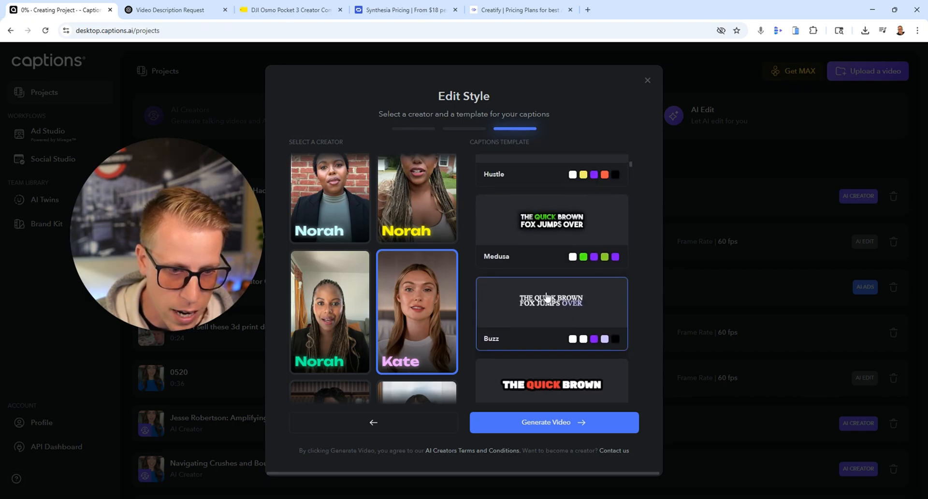
left_click(648, 80)
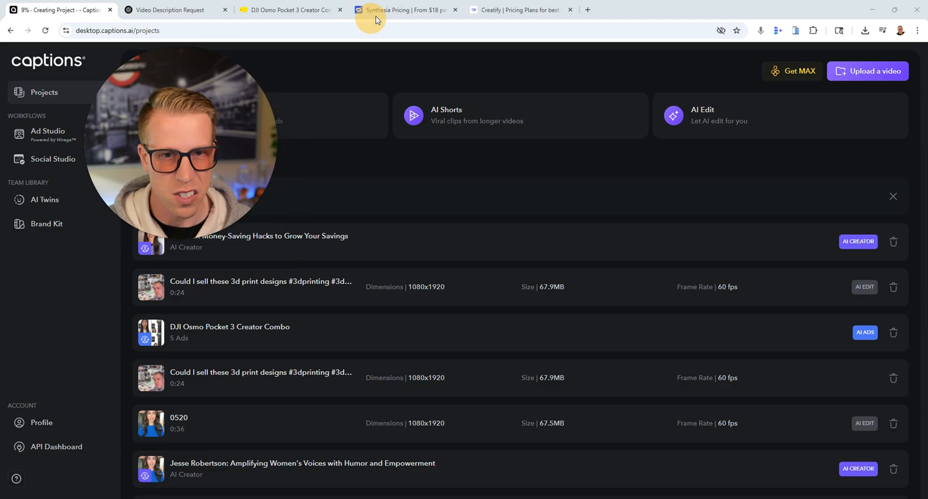
Review Synthesia's $29 Starter and $89 Creator plans, try Starter sign-up, then go back.
left_click(406, 10)
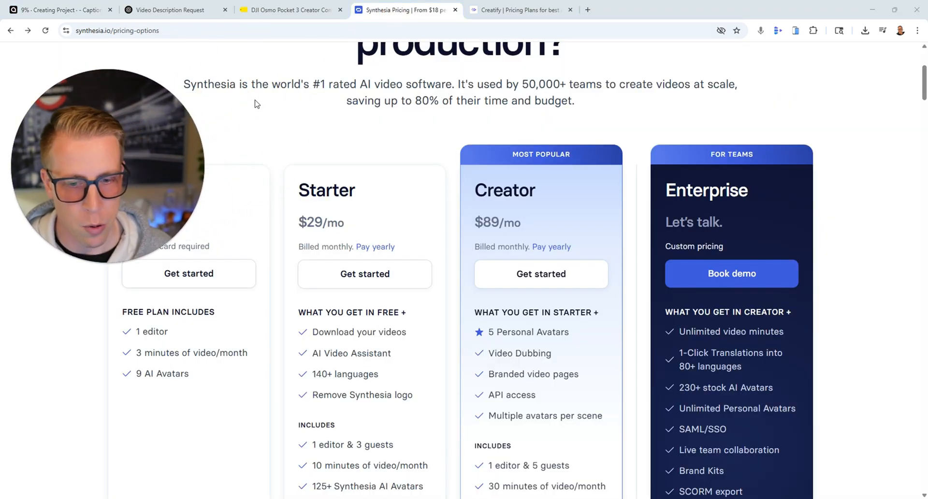
scroll("down", 3)
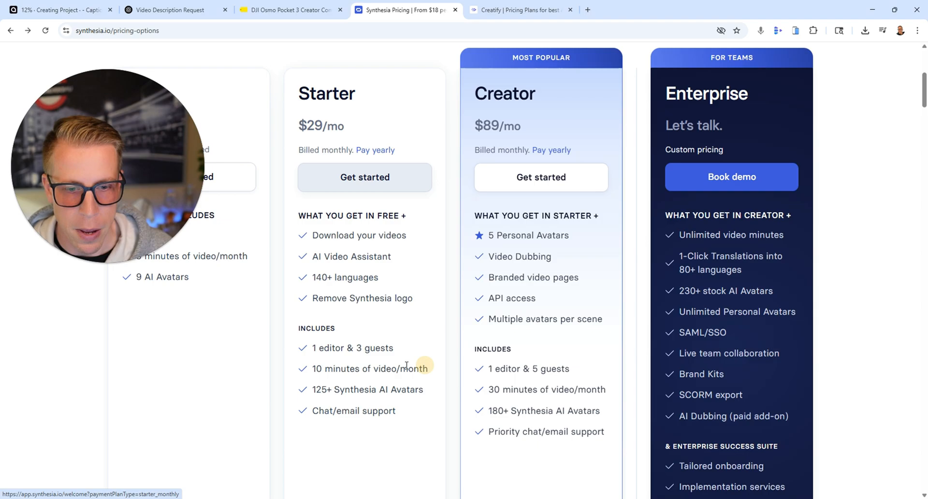
left_click(364, 177)
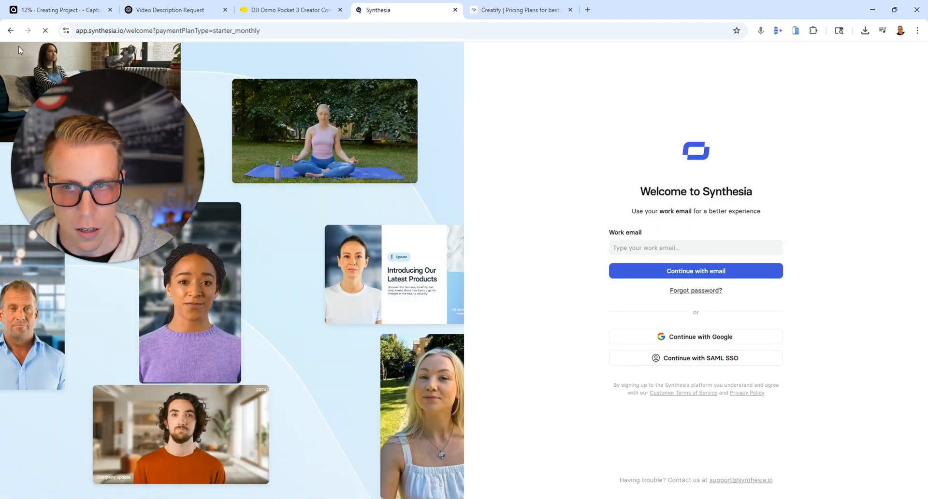
left_click(520, 10)
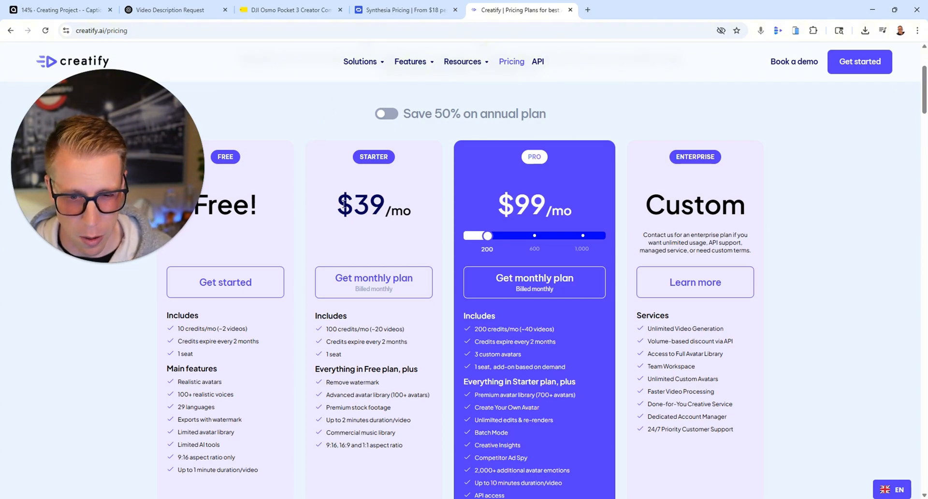
mouse_move(373, 282)
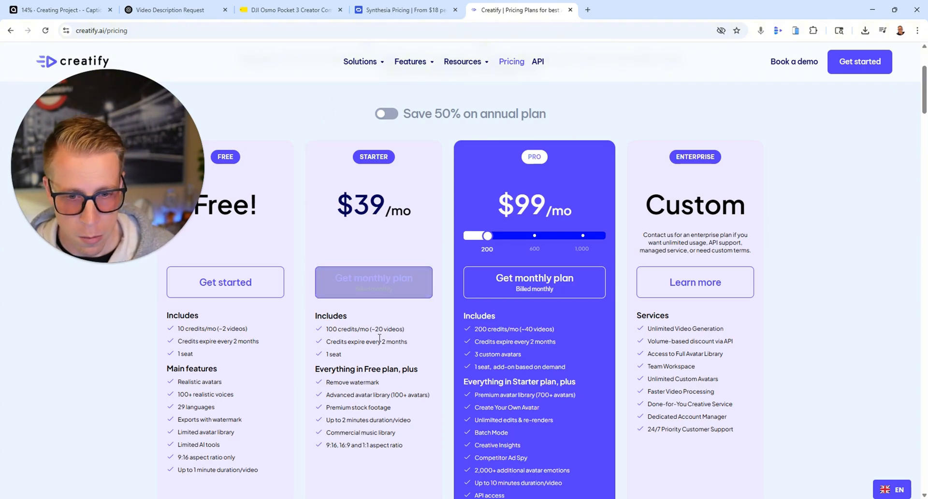